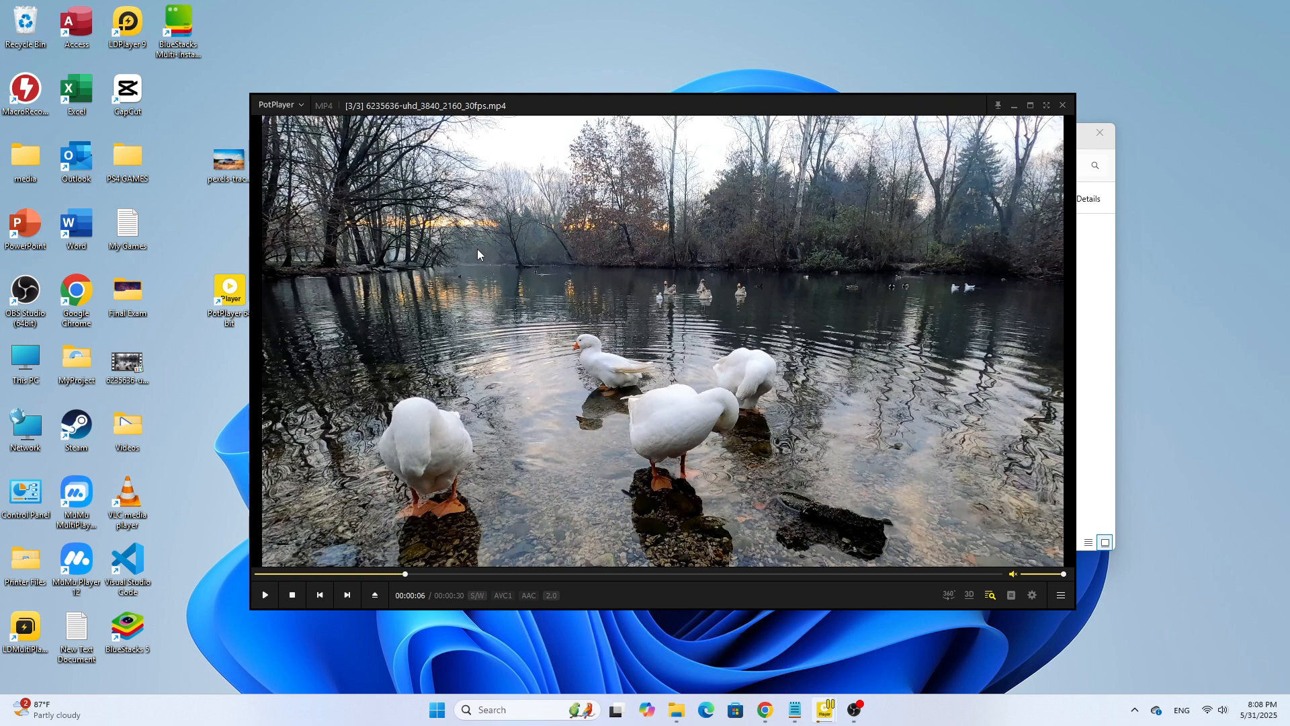
# Set PotPlayer's captured-frame image storage folder to Desktop via the video's right-click menu
pyautogui.rightClick(477, 254)
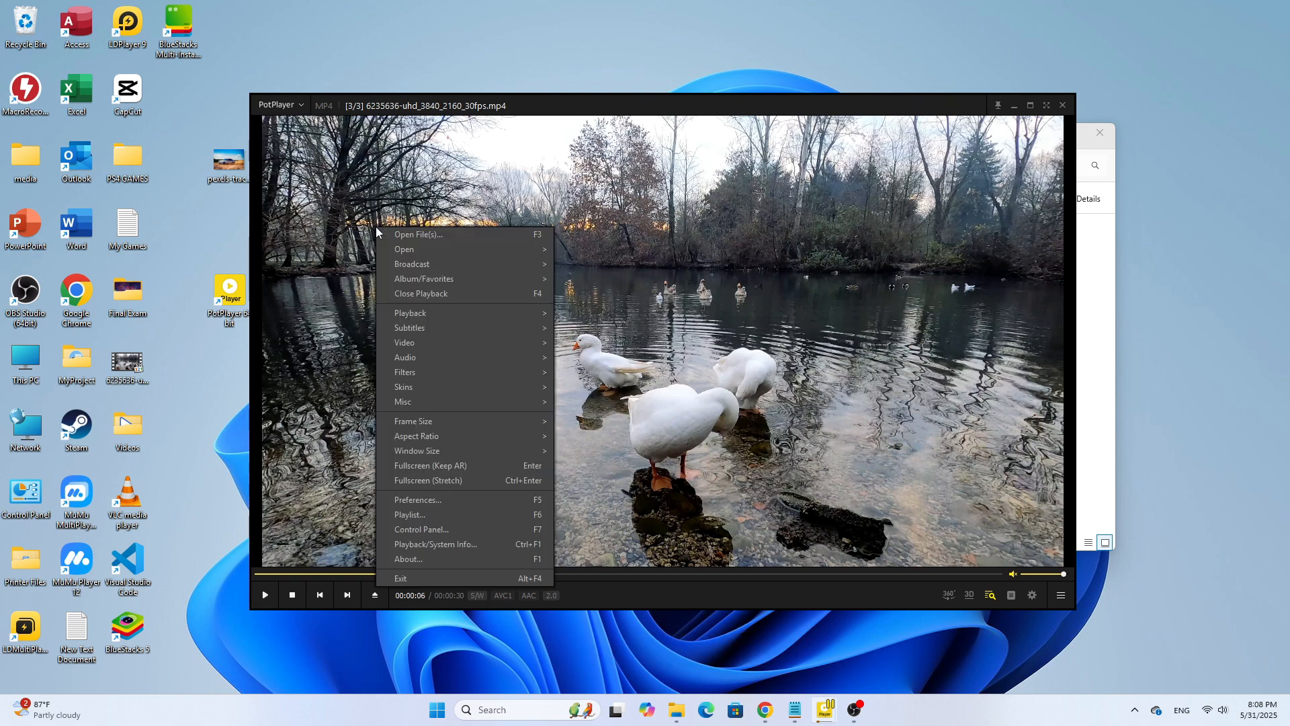
pyautogui.moveTo(405, 343)
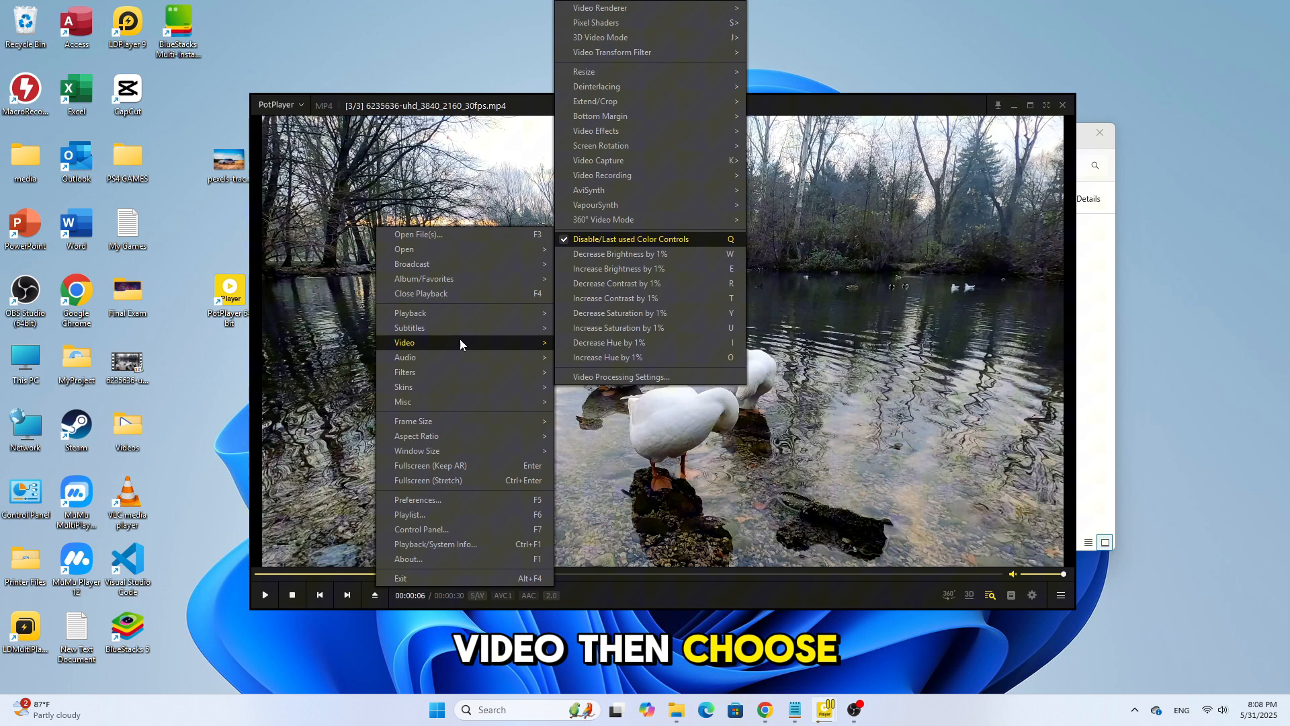
pyautogui.moveTo(608, 343)
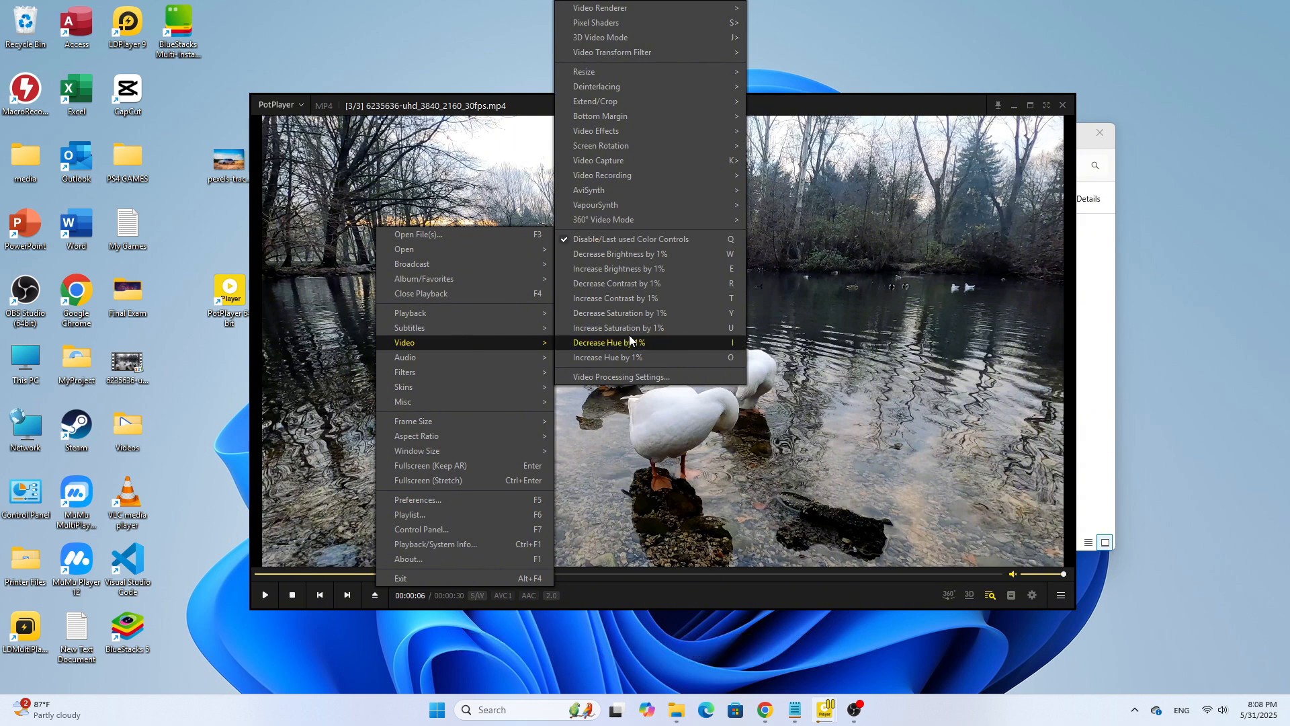
pyautogui.moveTo(598, 160)
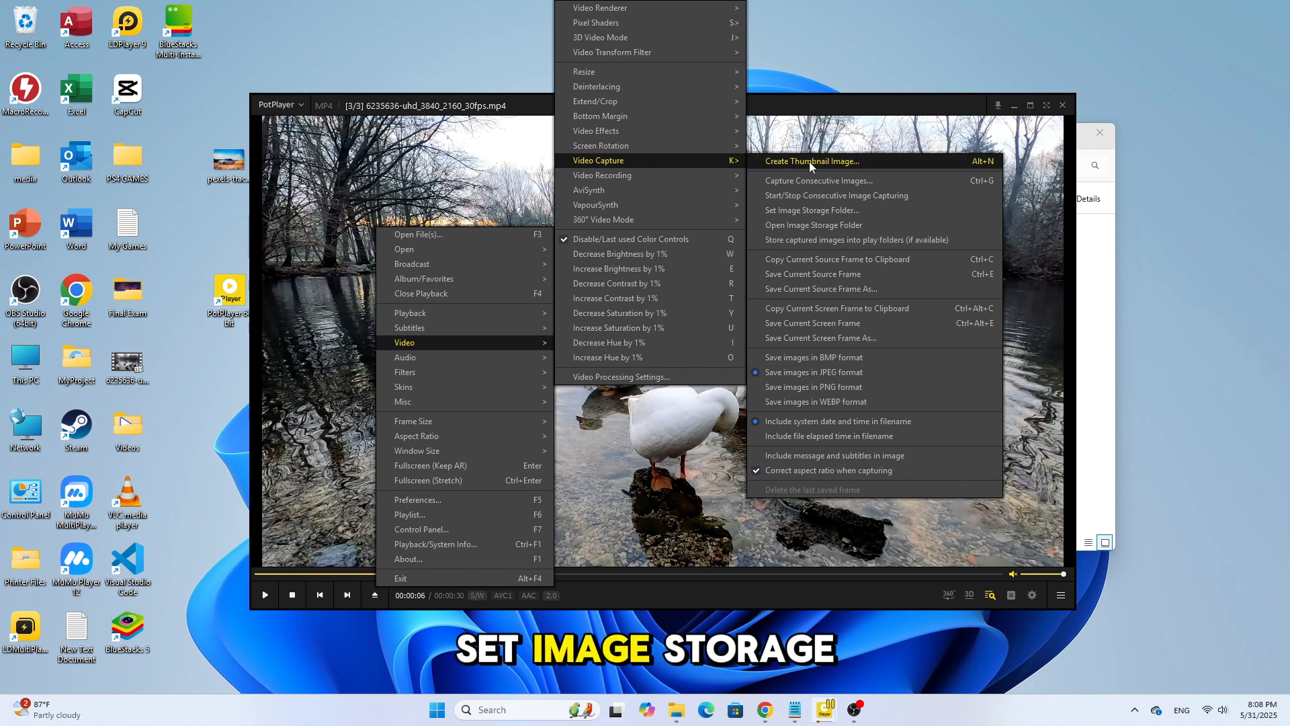
pyautogui.moveTo(812, 210)
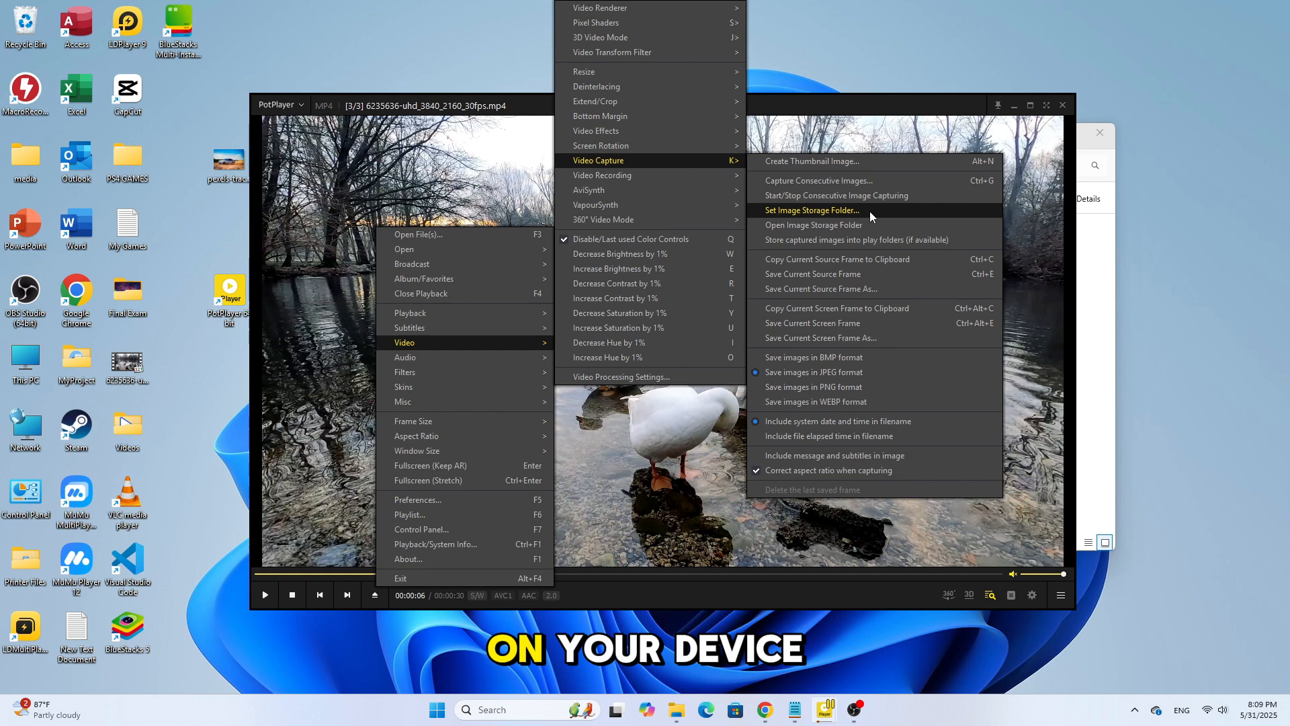
pyautogui.click(809, 212)
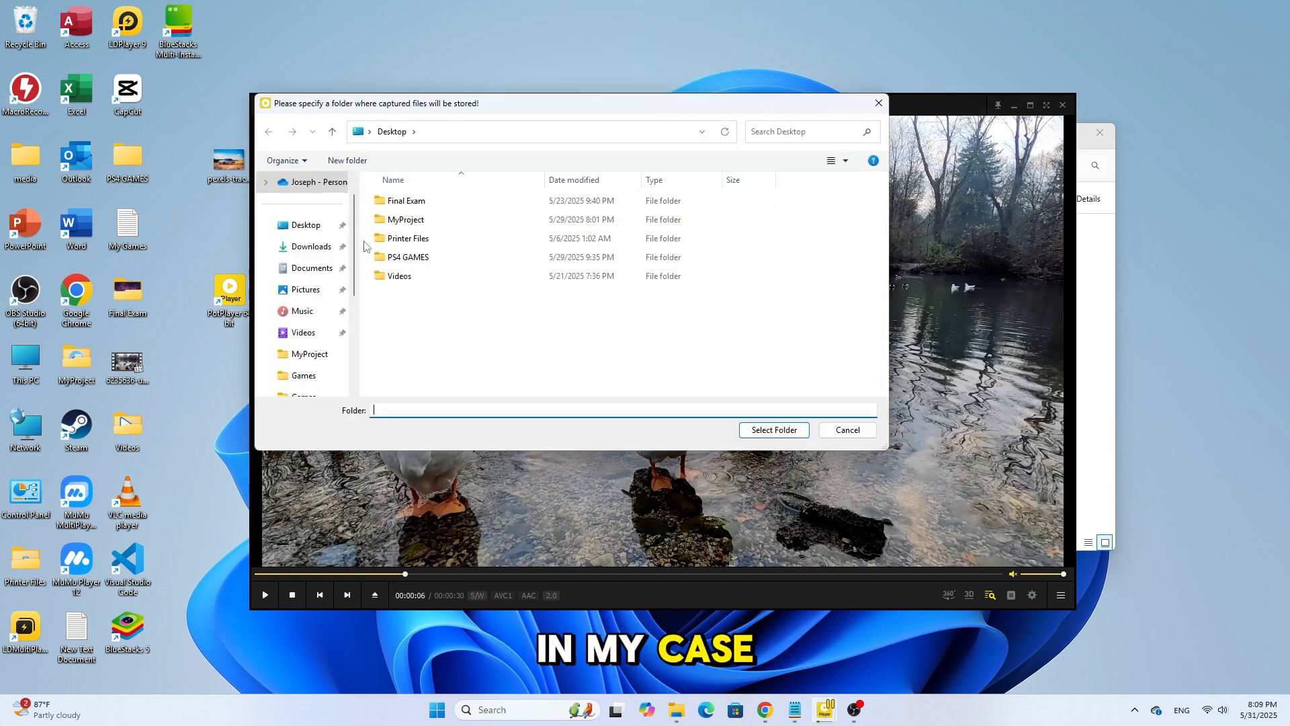
pyautogui.click(306, 225)
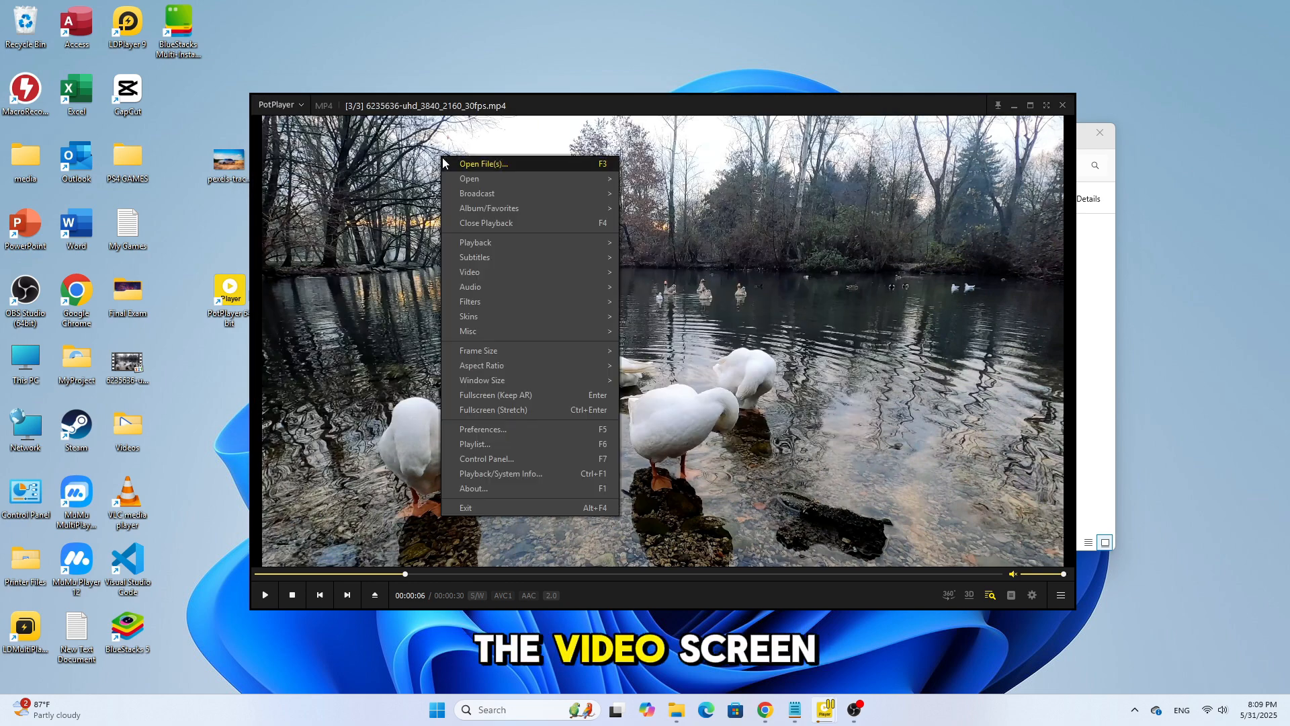
pyautogui.moveTo(471, 273)
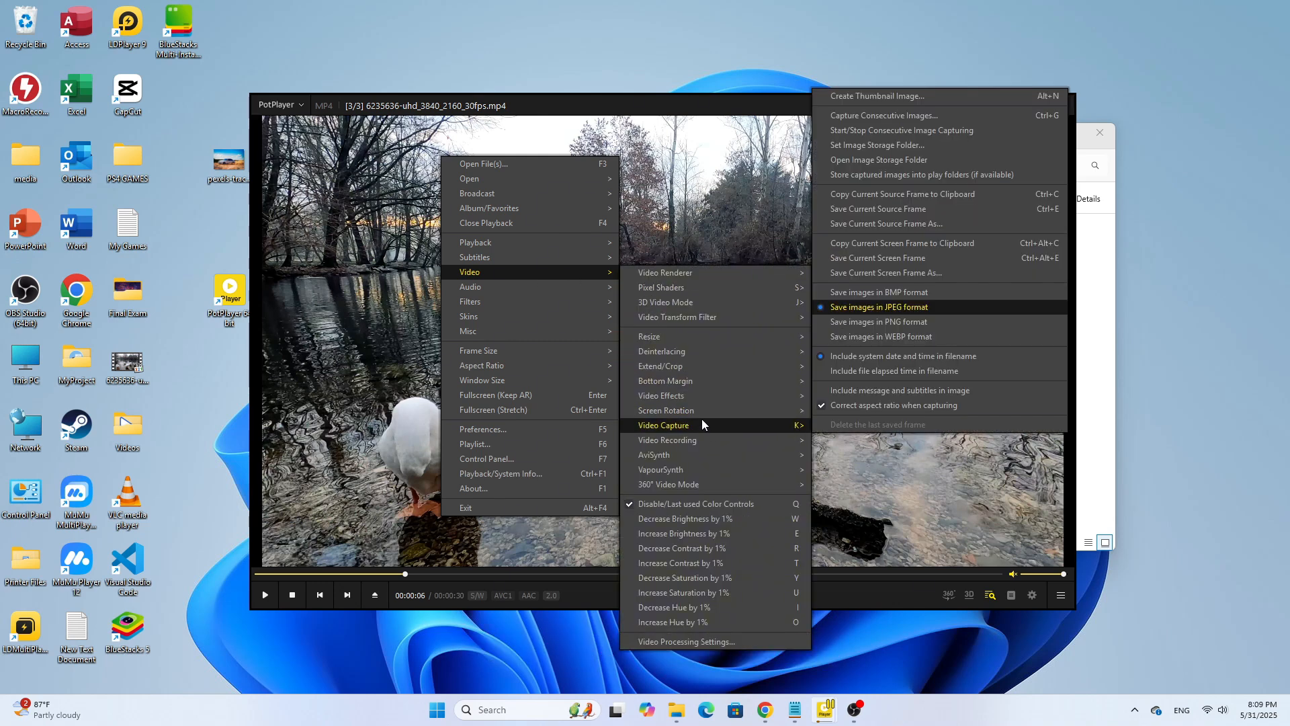
pyautogui.moveTo(901, 243)
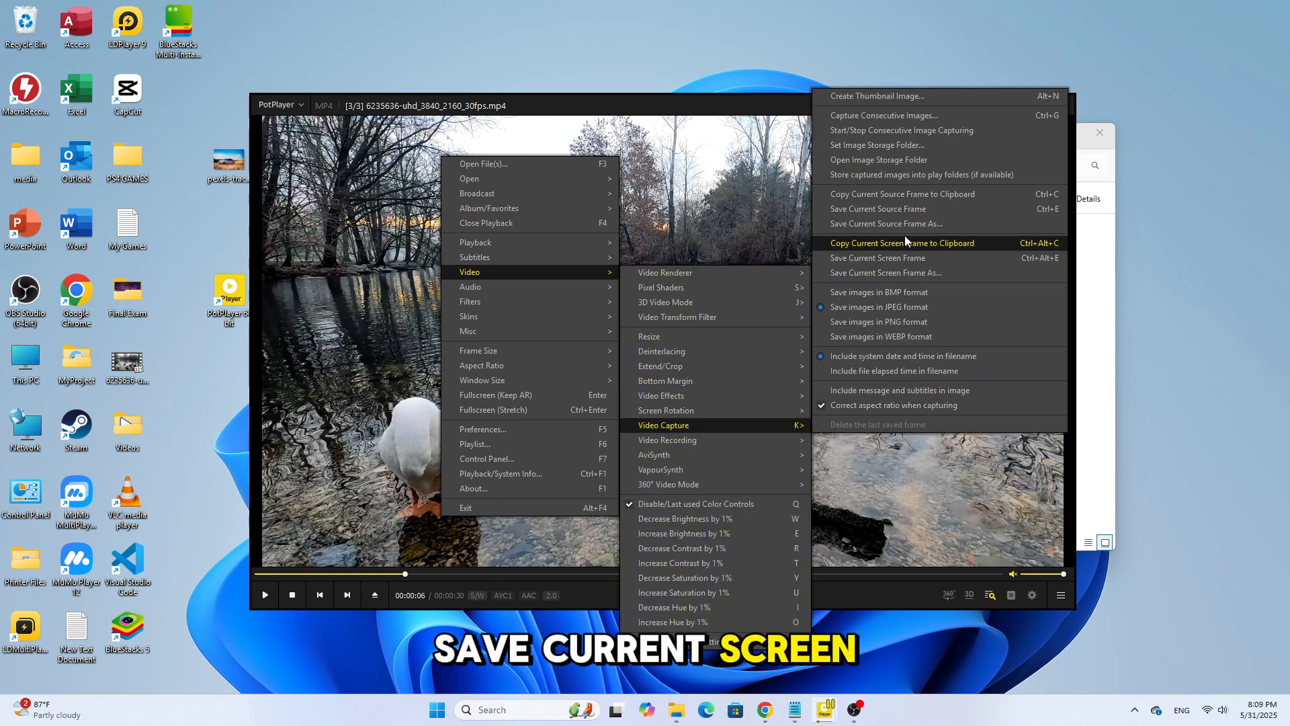
# Save the current frame of the geese on the lake as a JPEG
pyautogui.click(877, 258)
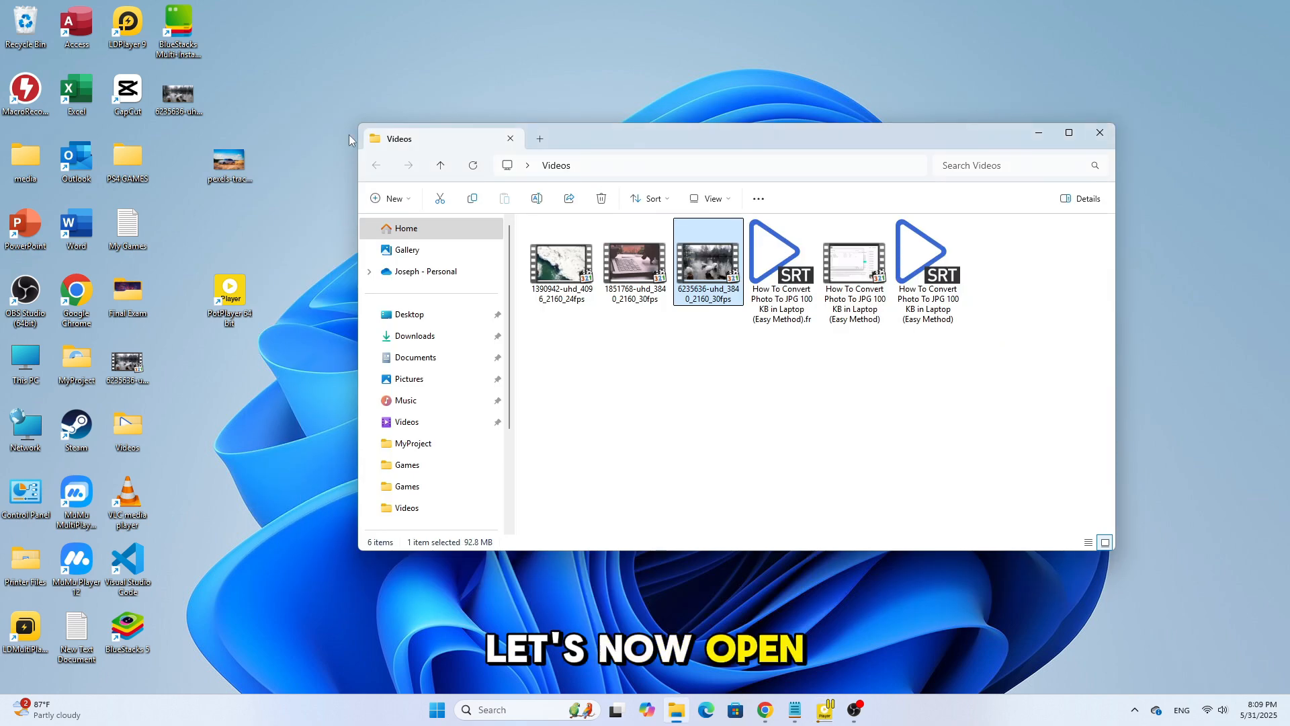
# Open the newly captured geese JPG from the Desktop in the Photos app
pyautogui.doubleClick(708, 255)
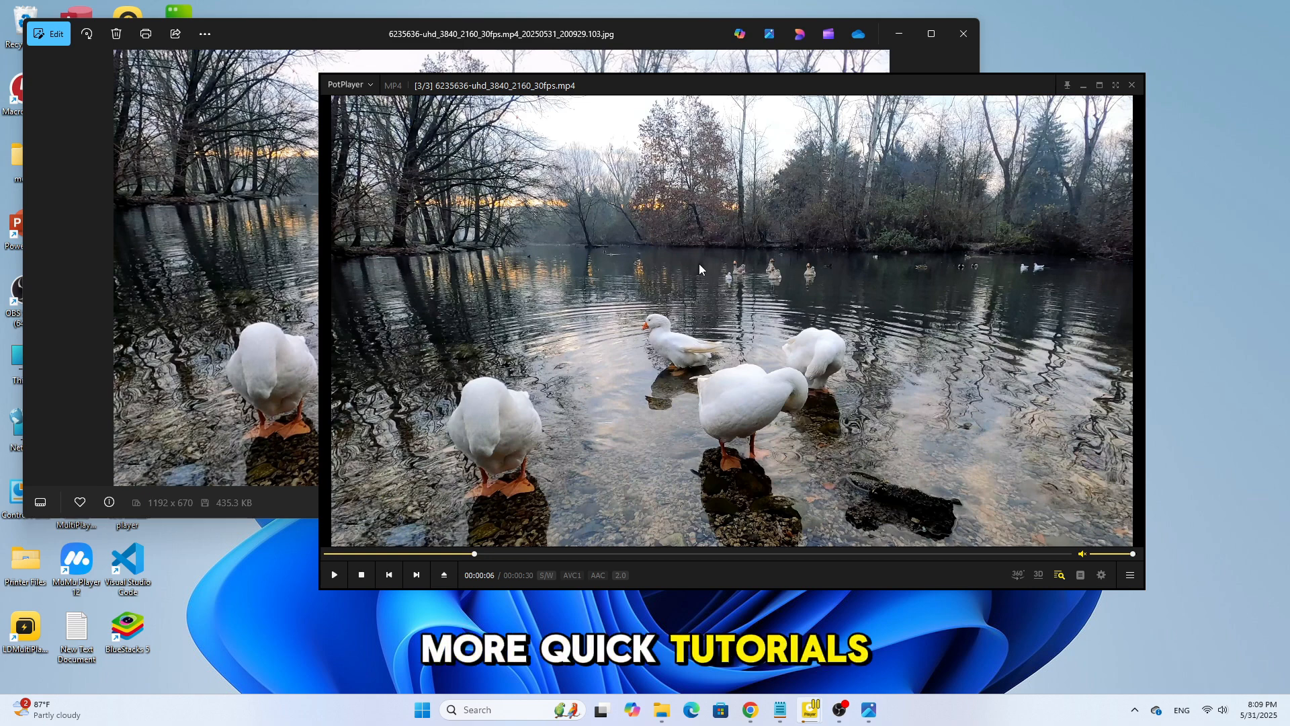
pyautogui.moveTo(794, 231)
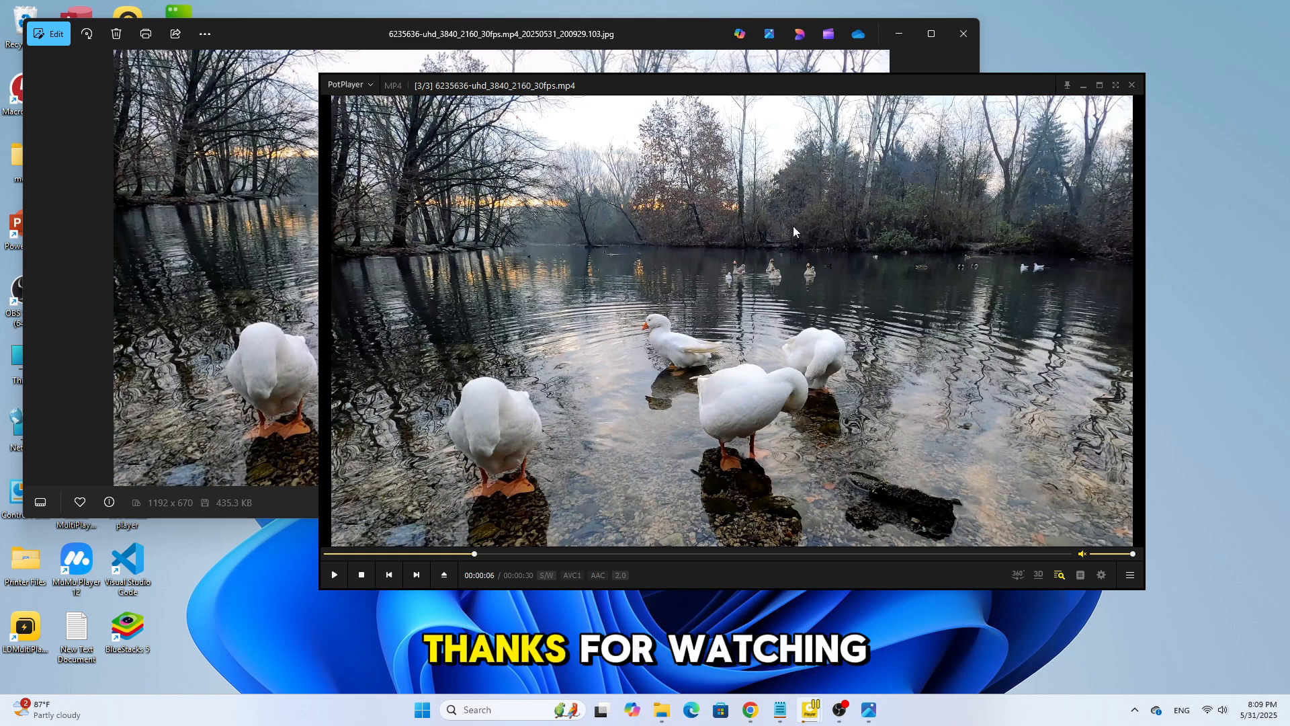